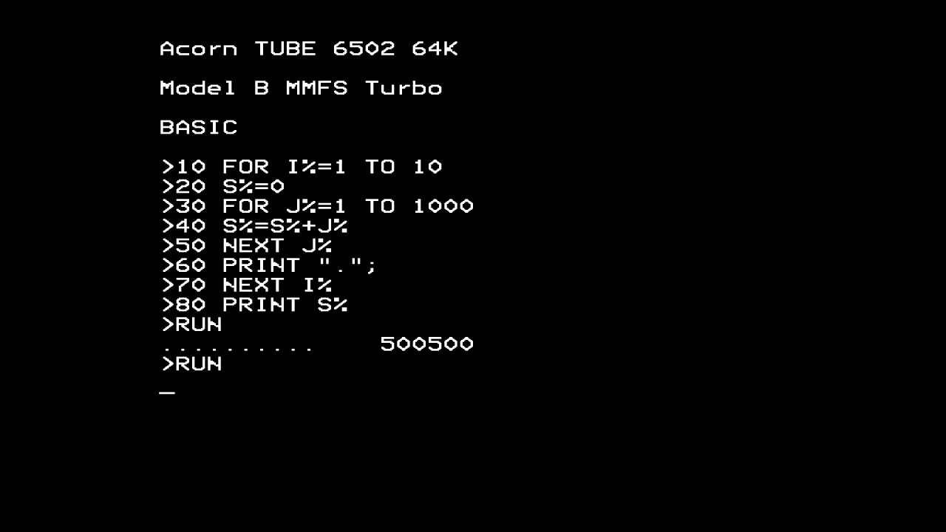
Execute RUN again so the nested-loop benchmark starts printing dots a second time.
key(Return)
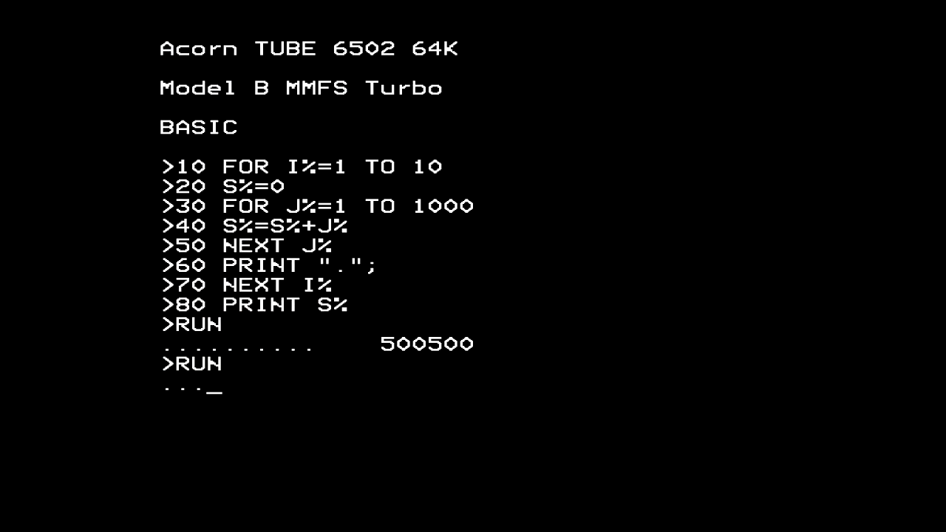